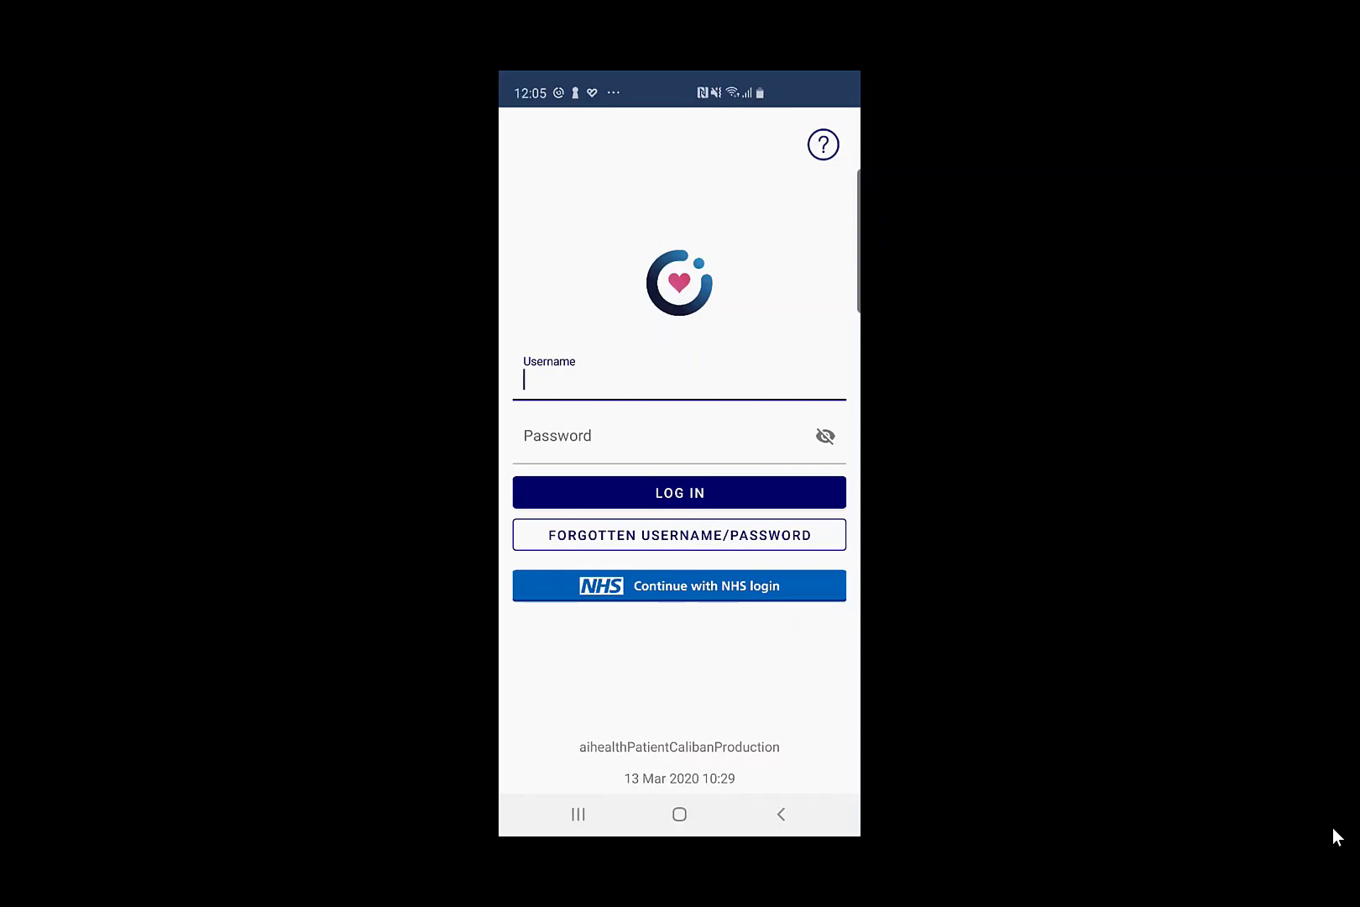
Choose 'Continue with NHS login' to reach the NHS sign-in page
{"action": "left_click", "coordinate": [678, 584]}
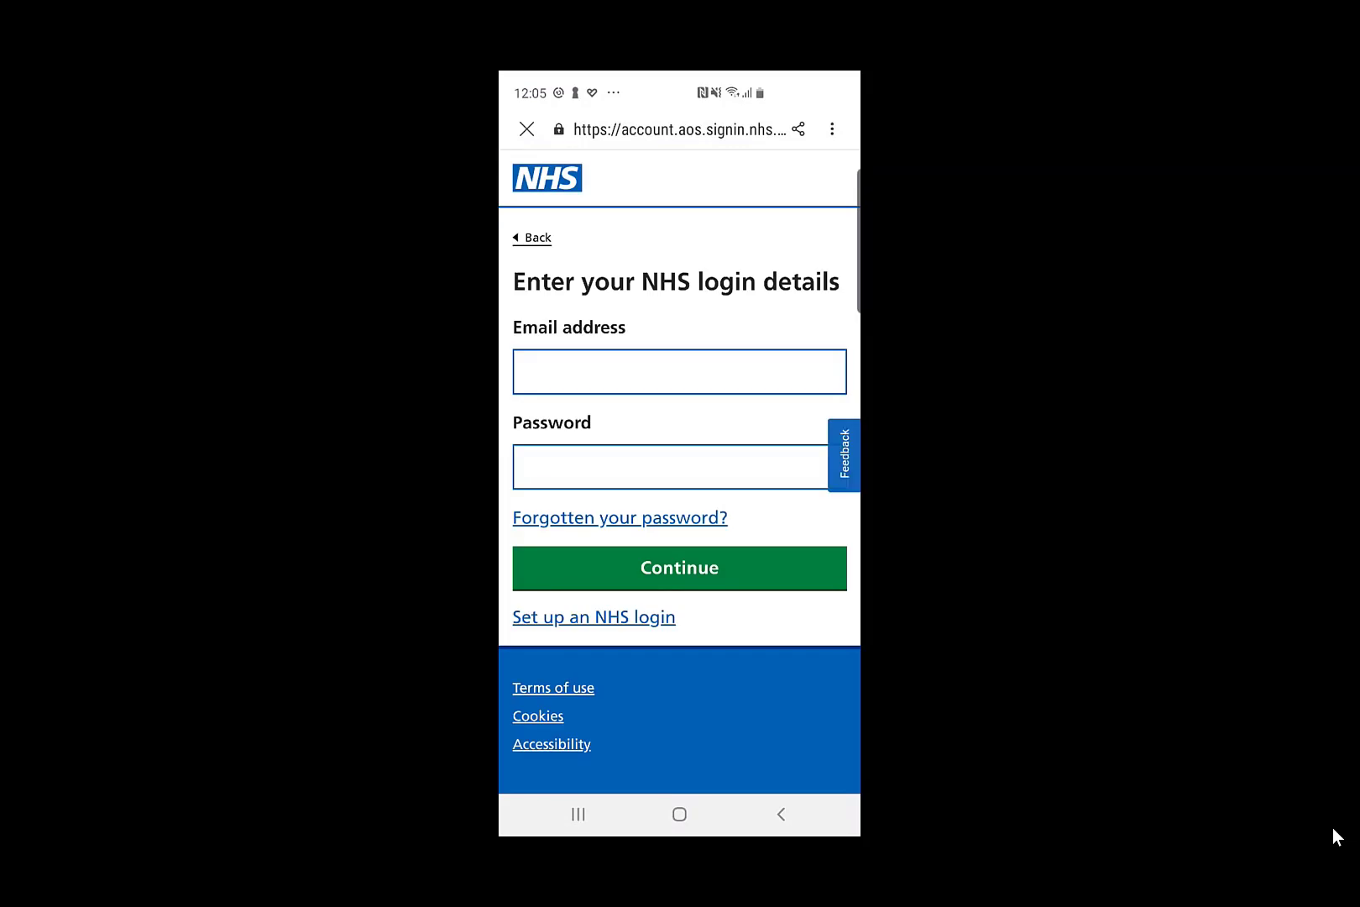
Submit the NHS login email address and password with Continue
{"action": "scroll", "scroll_direction": "down", "scroll_amount": 3}
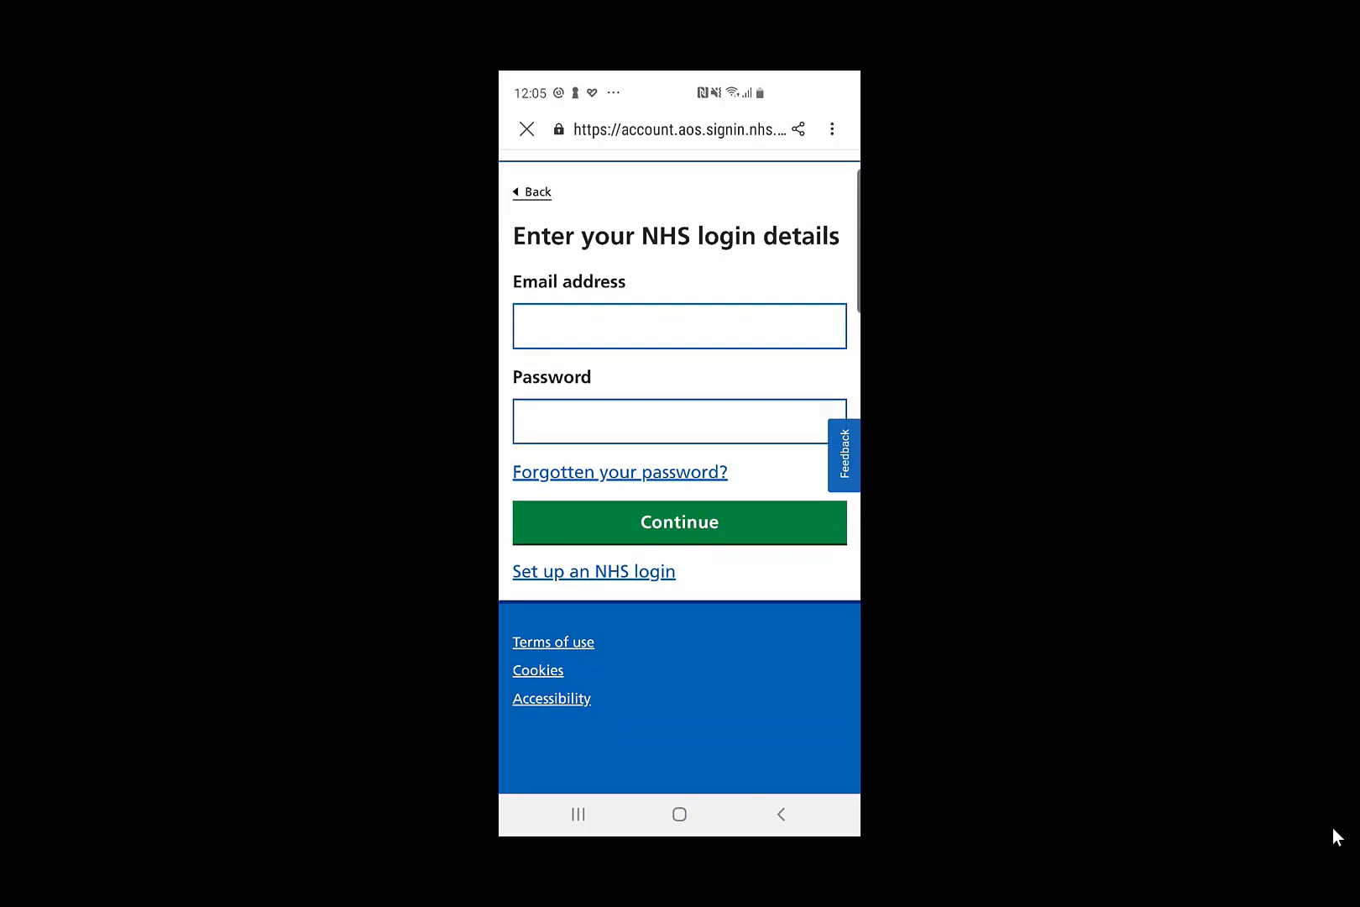
{"action": "left_click", "coordinate": [678, 522]}
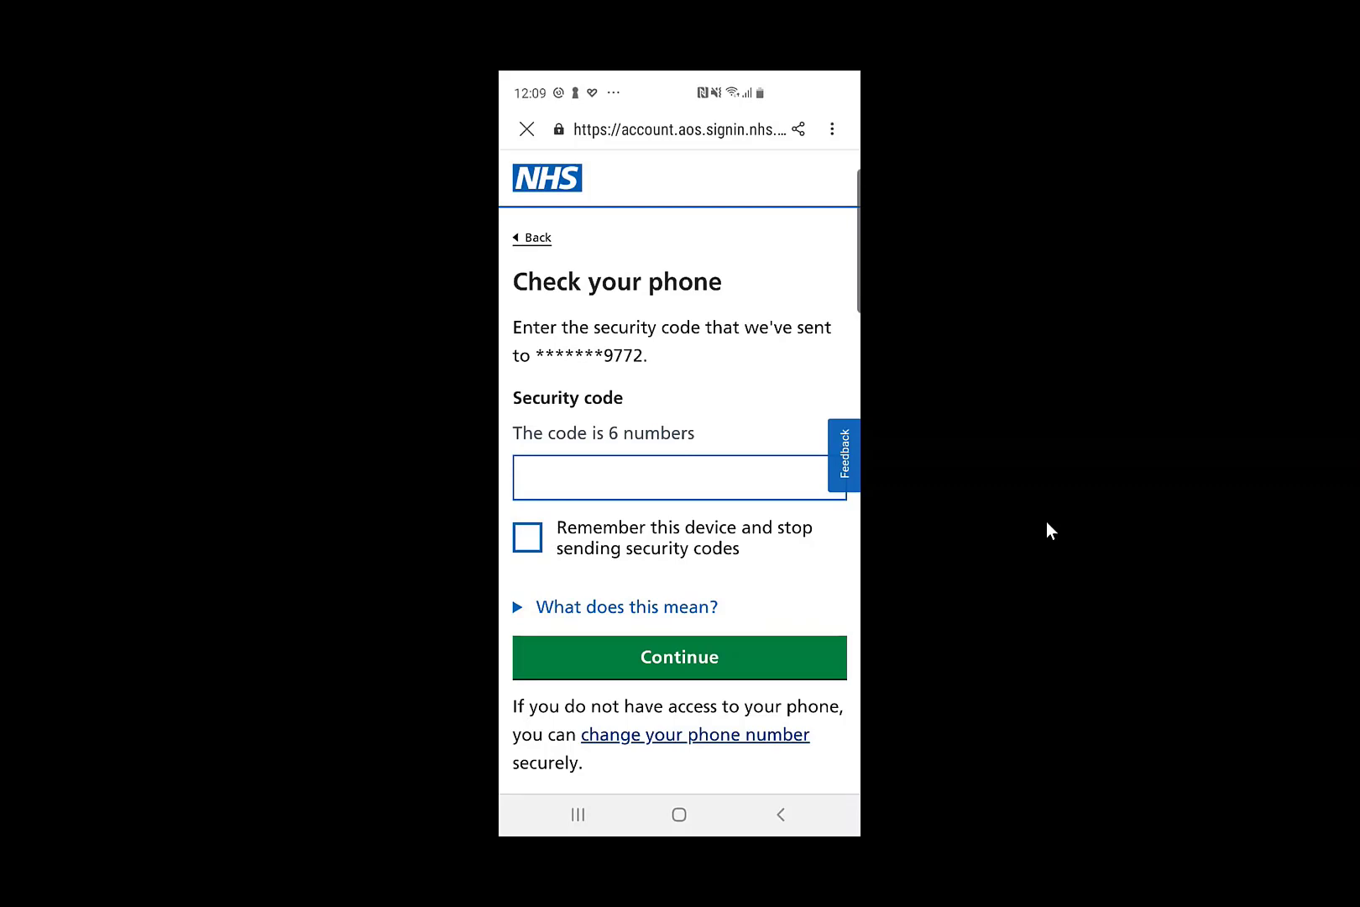
Enter the six-digit security code from the text message and submit it with Continue
{"action": "left_click", "coordinate": [678, 477]}
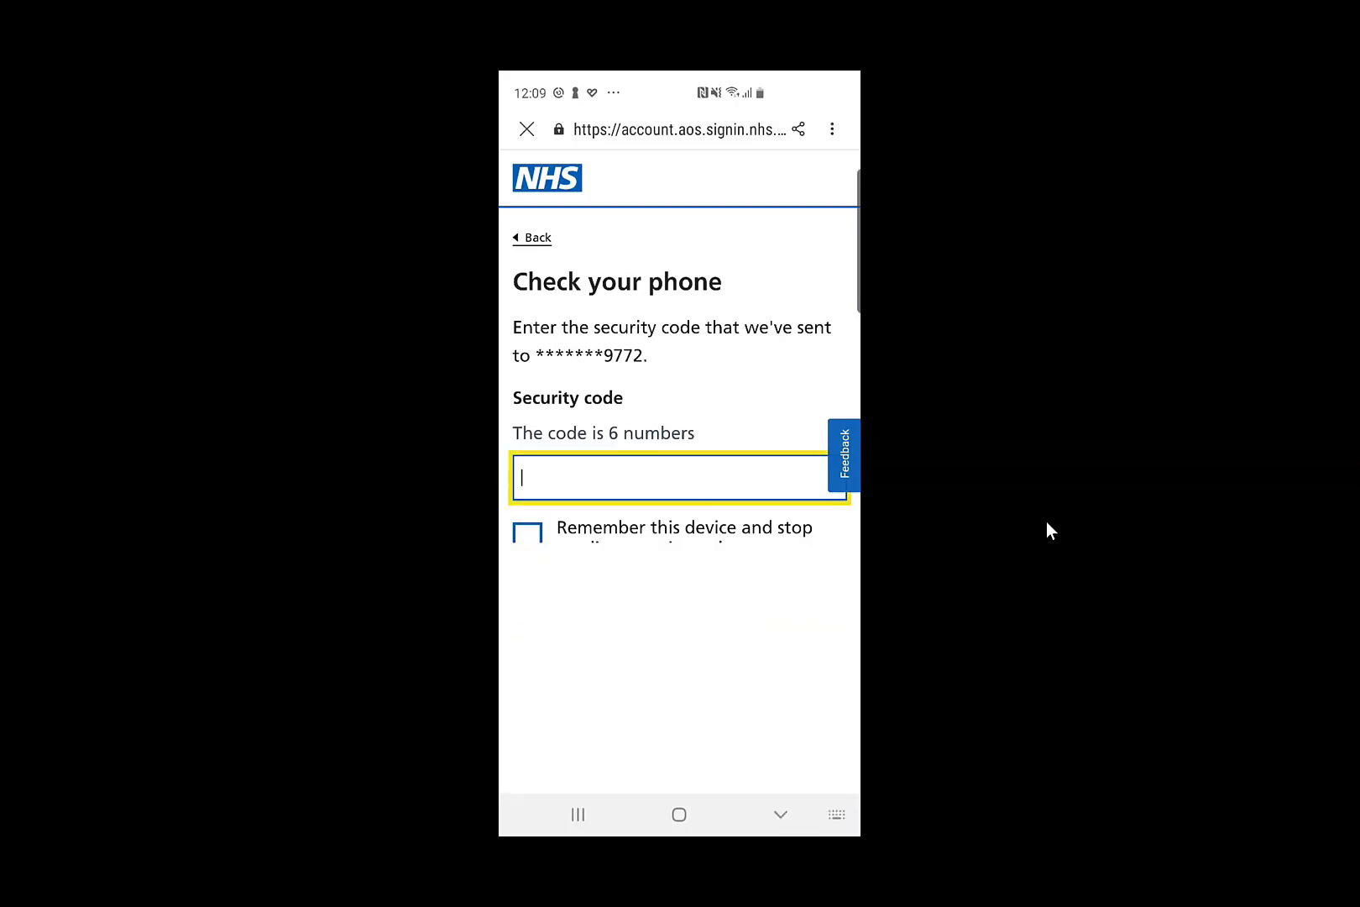
{"action": "left_click", "coordinate": [679, 476]}
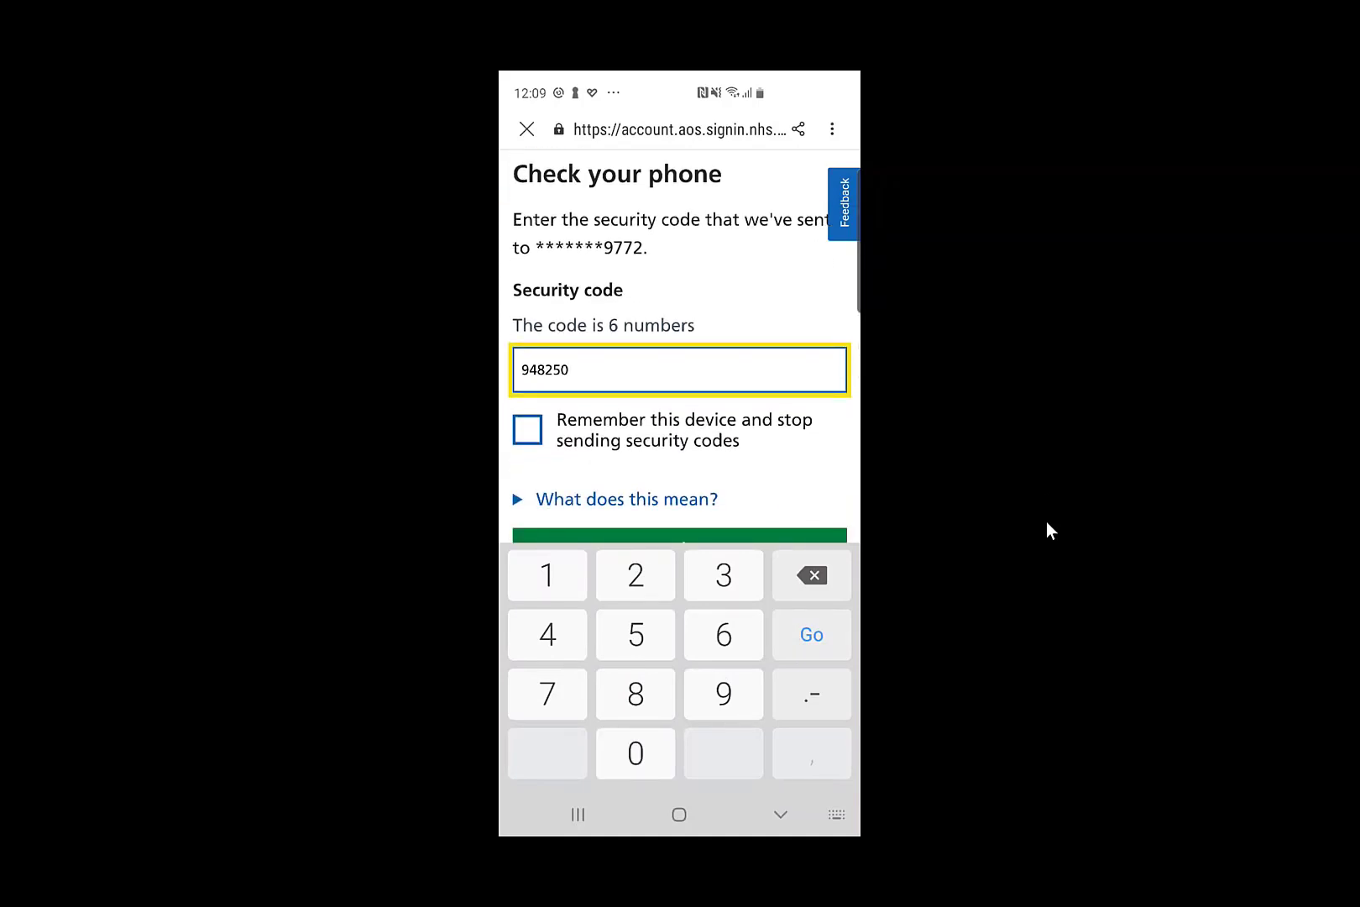
{"action": "scroll", "scroll_direction": "down", "scroll_amount": 3}
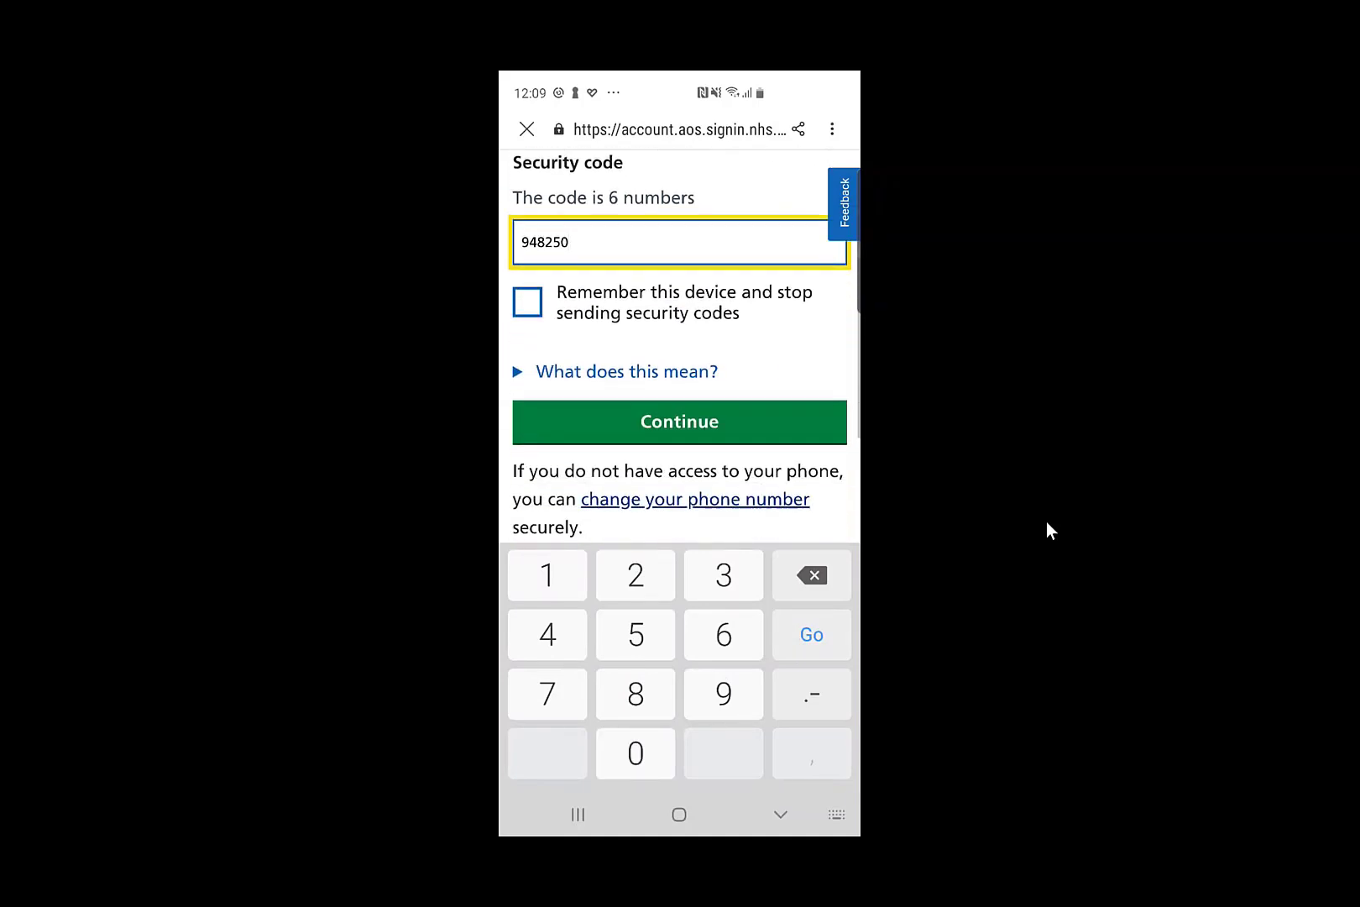
{"action": "left_click", "coordinate": [678, 421]}
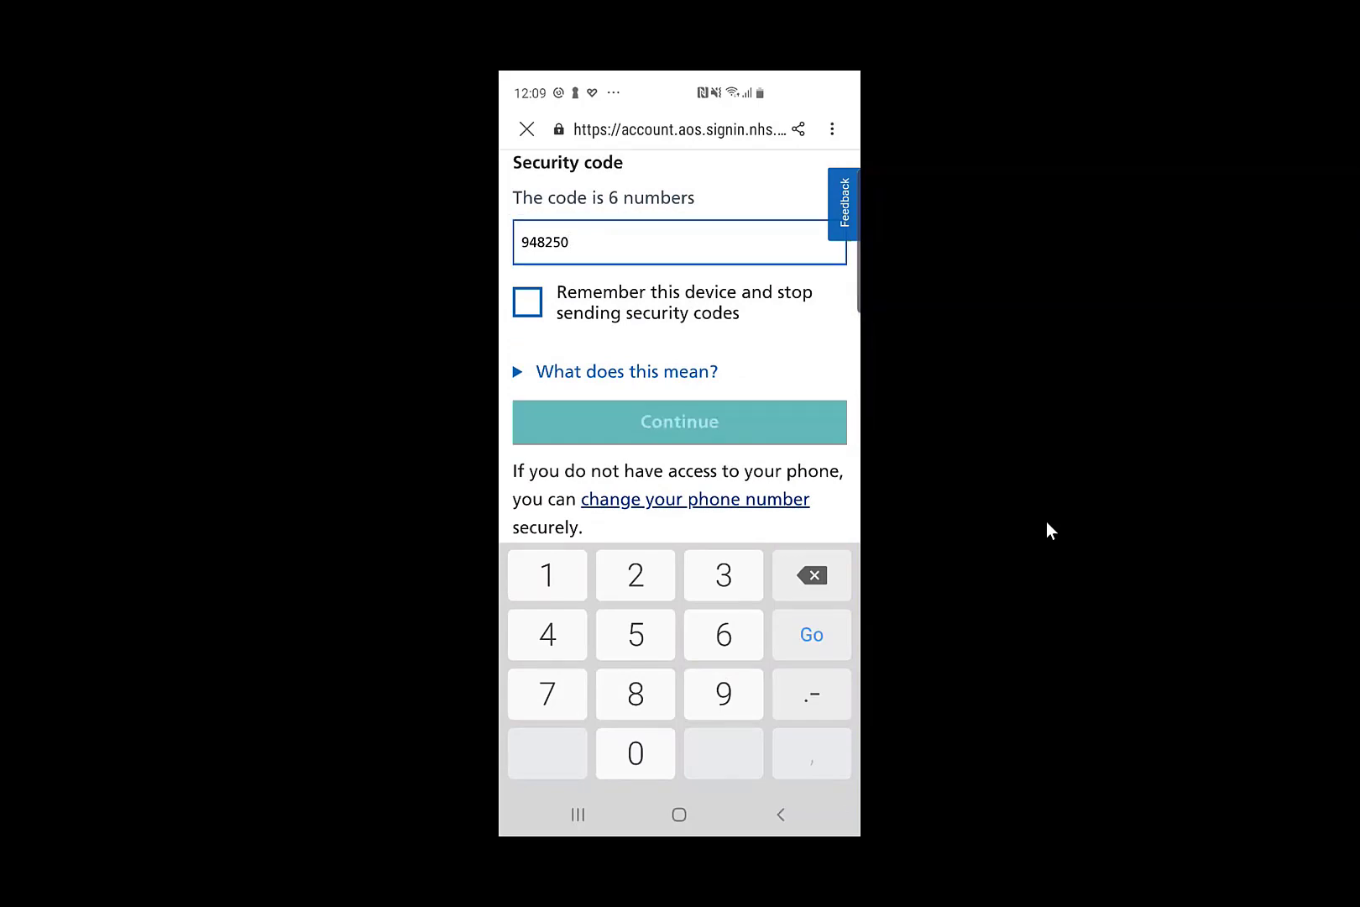
Let the 'Just a second...' login finish until Airmid offers fingerprint authentication setup
{"action": "left_click", "coordinate": [679, 422]}
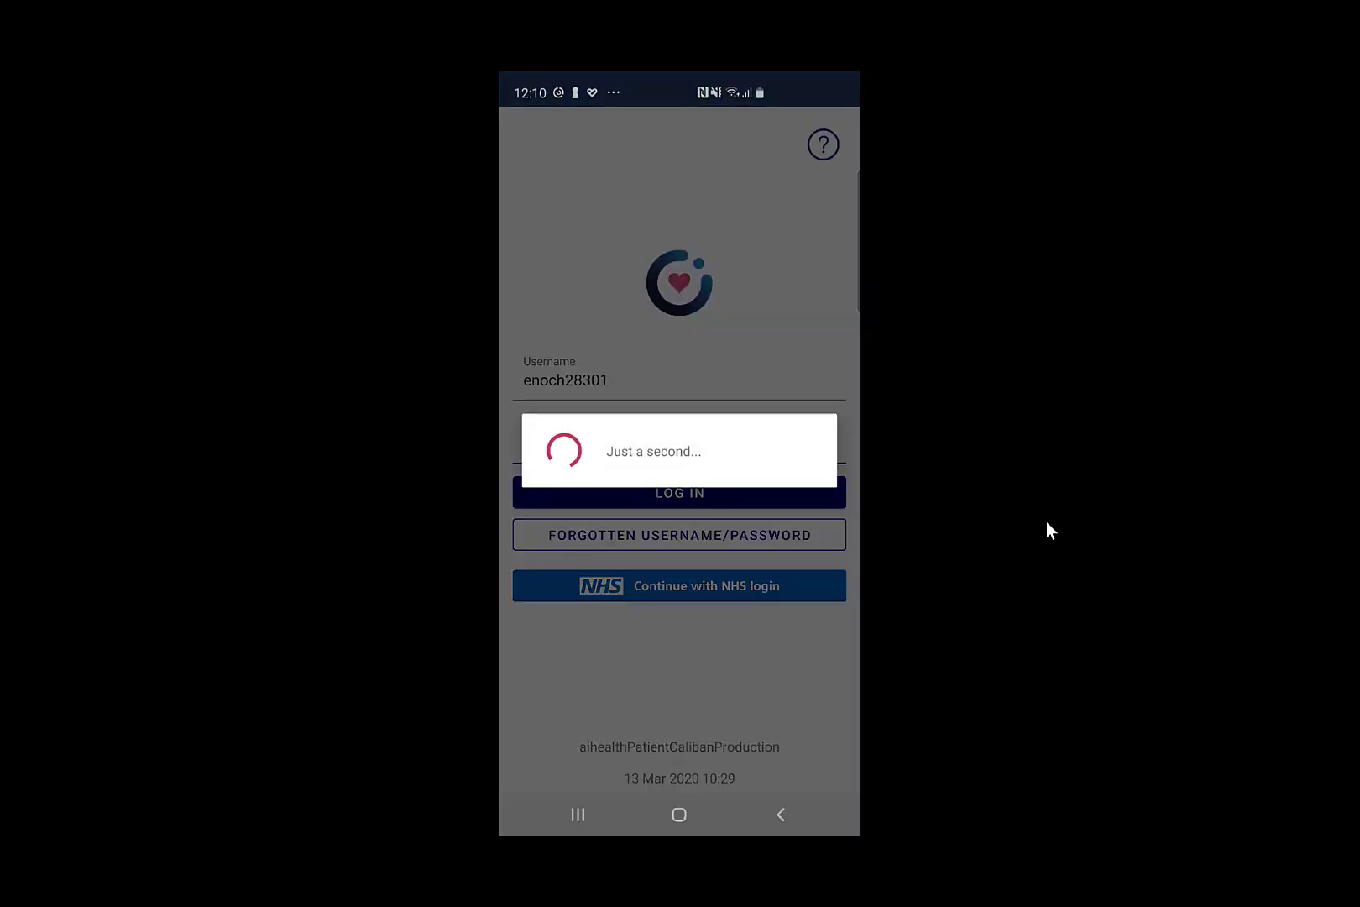
{"action": "left_click", "coordinate": [679, 494]}
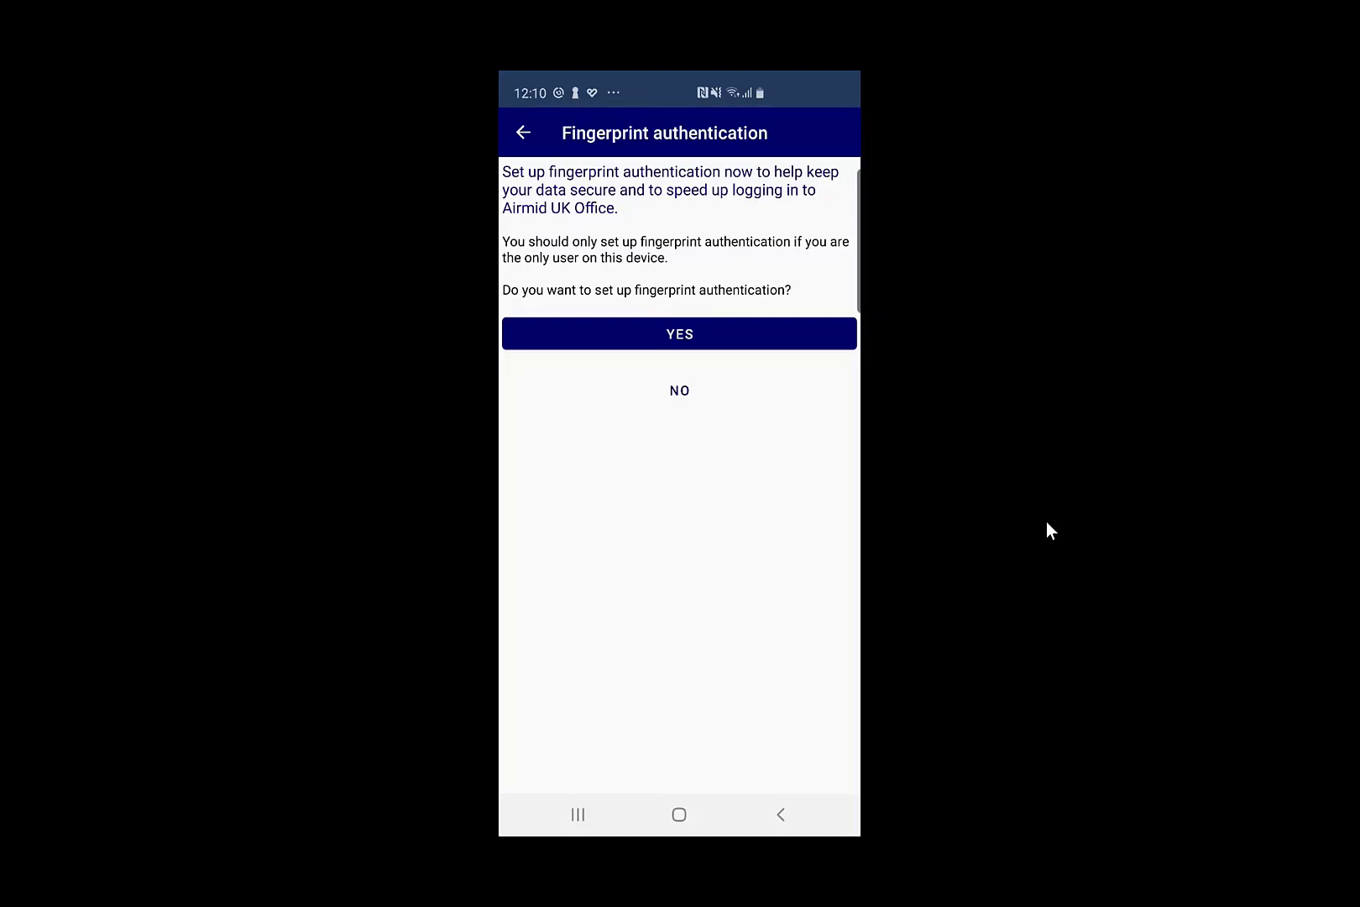